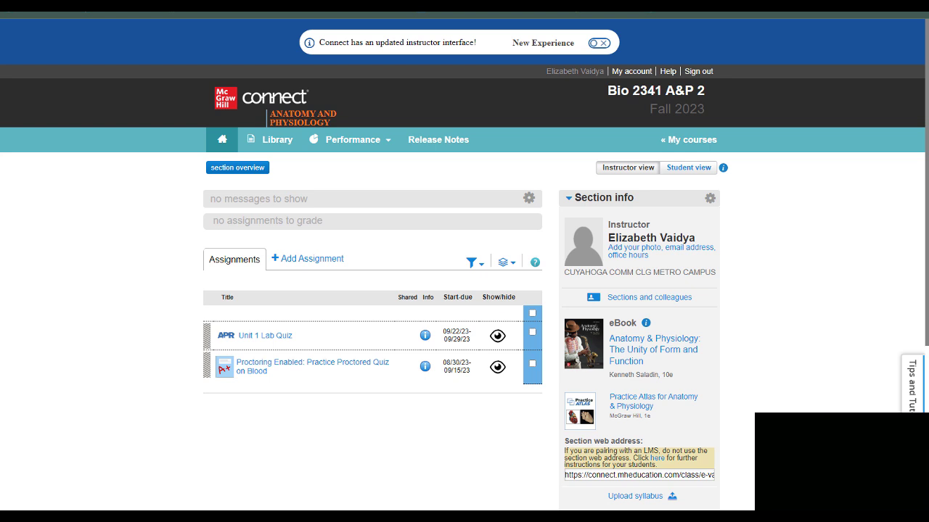
{"action": "mouse_move", "coordinate": [271, 488]}
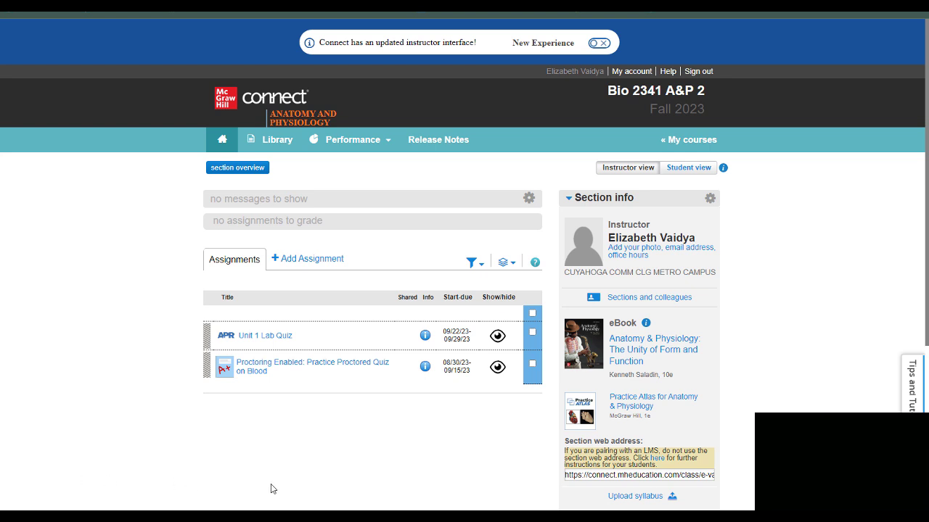
{"action": "mouse_move", "coordinate": [335, 470]}
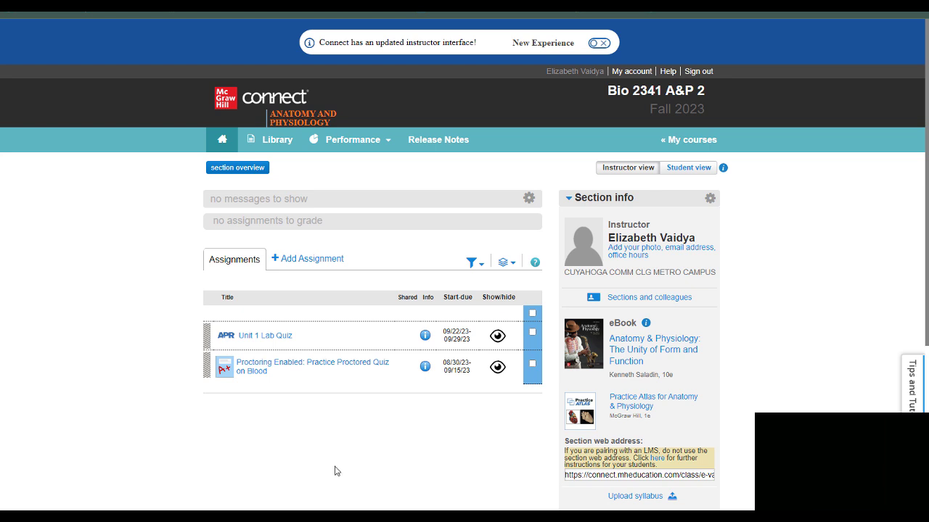
{"action": "mouse_move", "coordinate": [199, 264]}
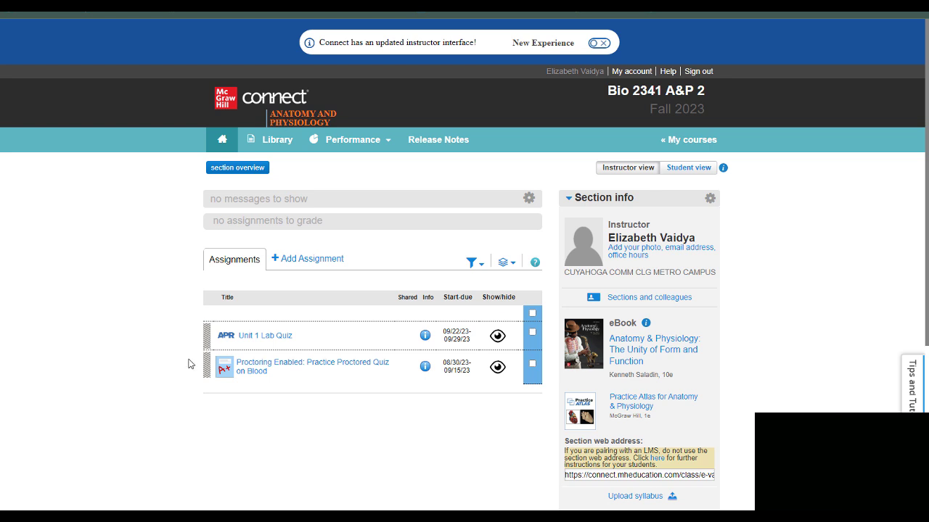
{"action": "mouse_move", "coordinate": [311, 258]}
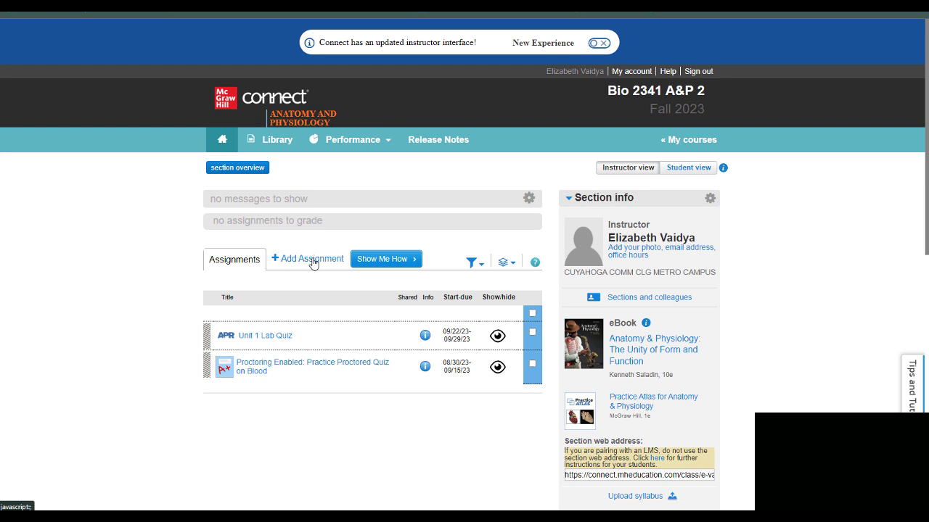
Add a new Question Bank assignment and dismiss the Select a Question Source dialog.
{"action": "left_click", "coordinate": [306, 259]}
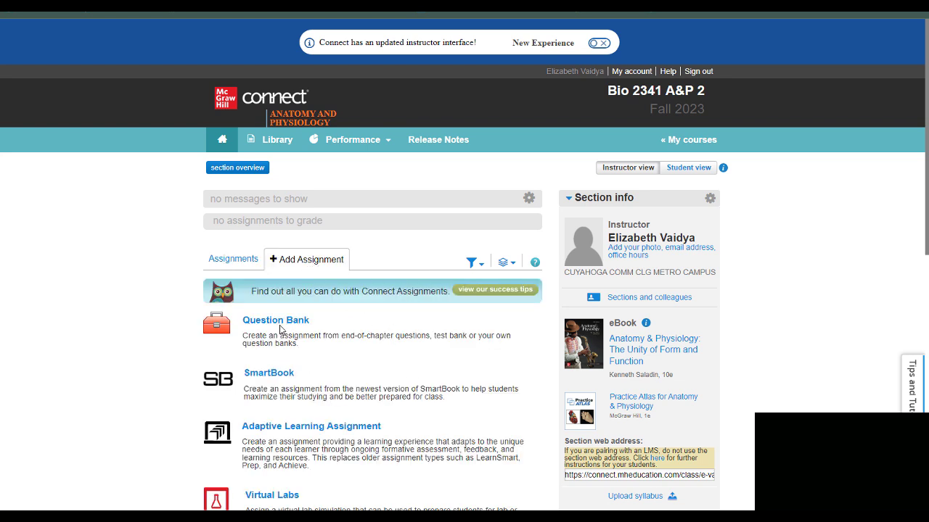
{"action": "left_click", "coordinate": [276, 320]}
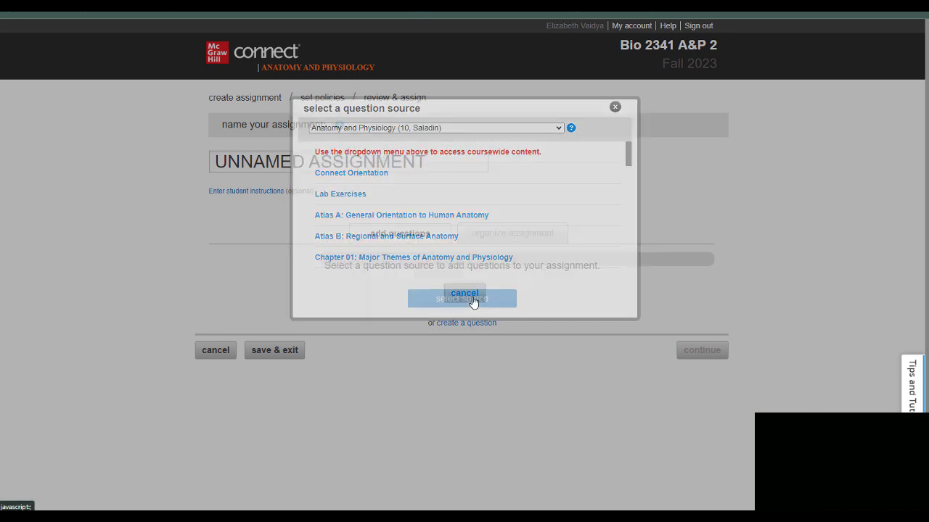
{"action": "left_click", "coordinate": [464, 293]}
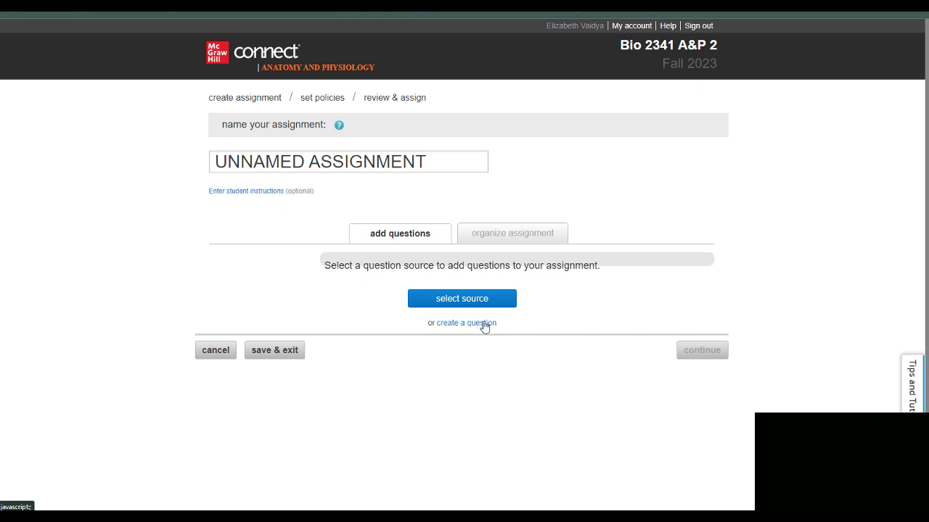
{"action": "mouse_move", "coordinate": [460, 336]}
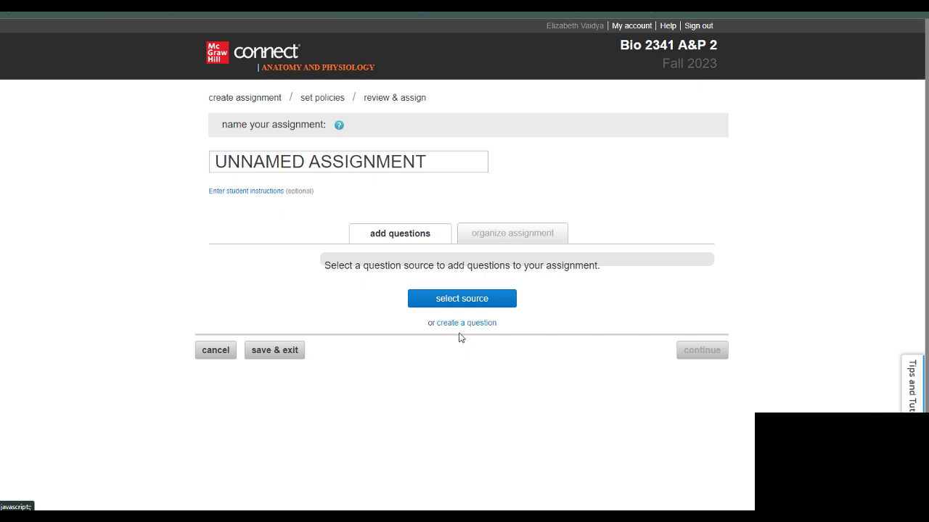
{"action": "mouse_move", "coordinate": [476, 326]}
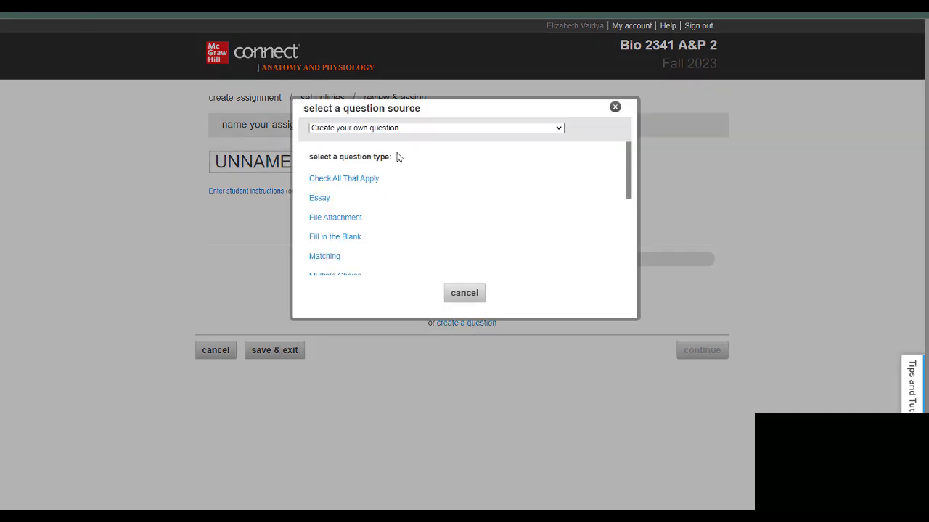
Create your own question of type Fill in the Blank for the assignment.
{"action": "scroll", "scroll_direction": "down", "scroll_amount": 3}
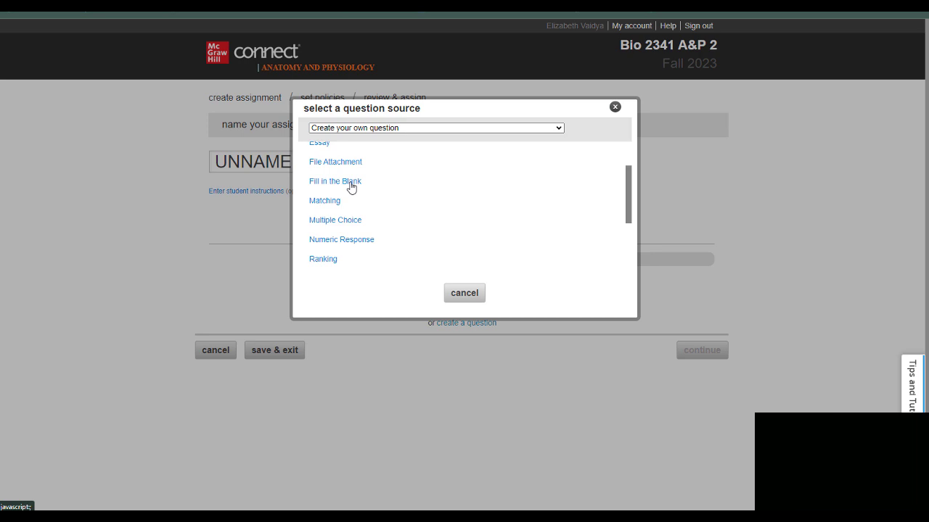
{"action": "mouse_move", "coordinate": [341, 186]}
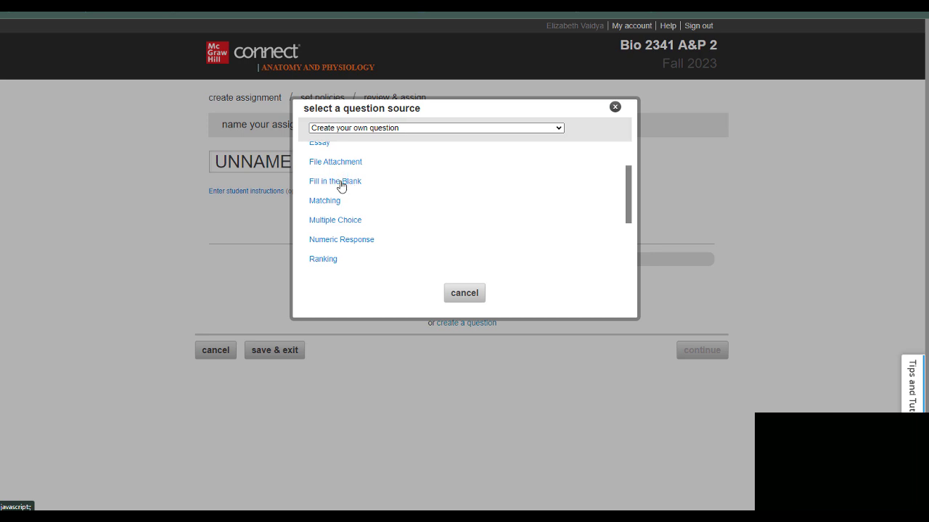
{"action": "mouse_move", "coordinate": [341, 185]}
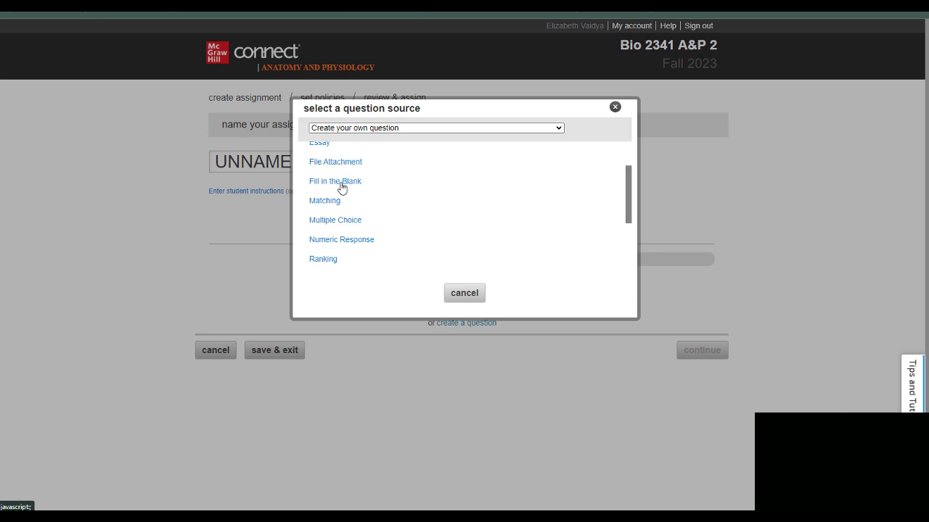
{"action": "left_click", "coordinate": [334, 180]}
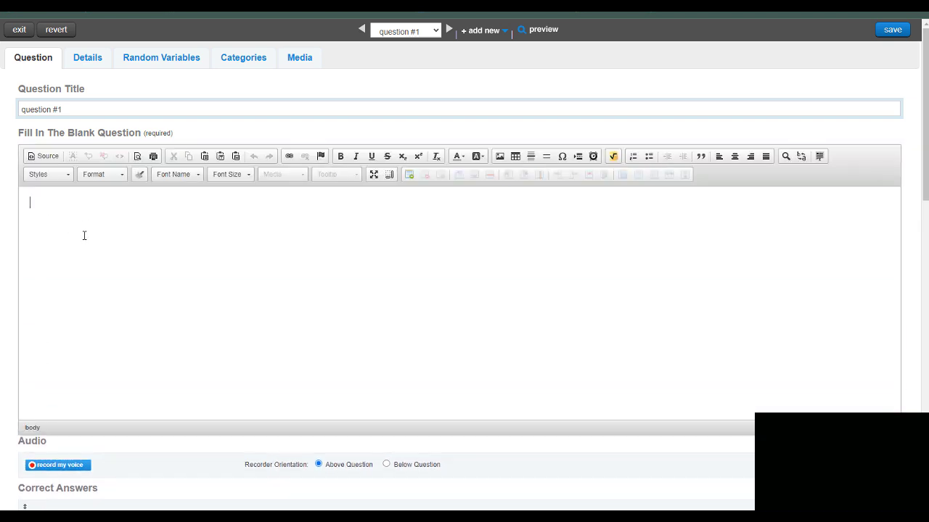
Enter the prompt "Identify the structure at the tip of the arrow:" as the question text.
{"action": "type", "text": "Identify the structure at the t"}
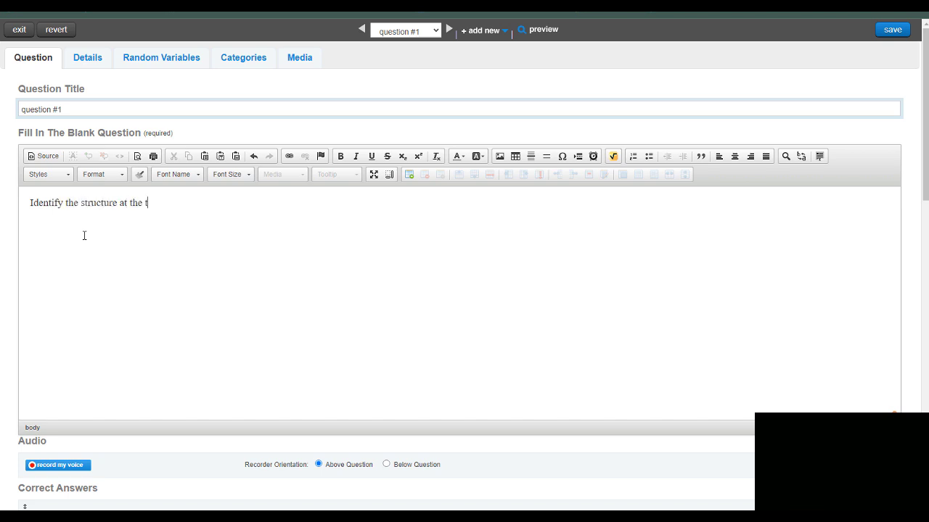
{"action": "type", "text": "ip"}
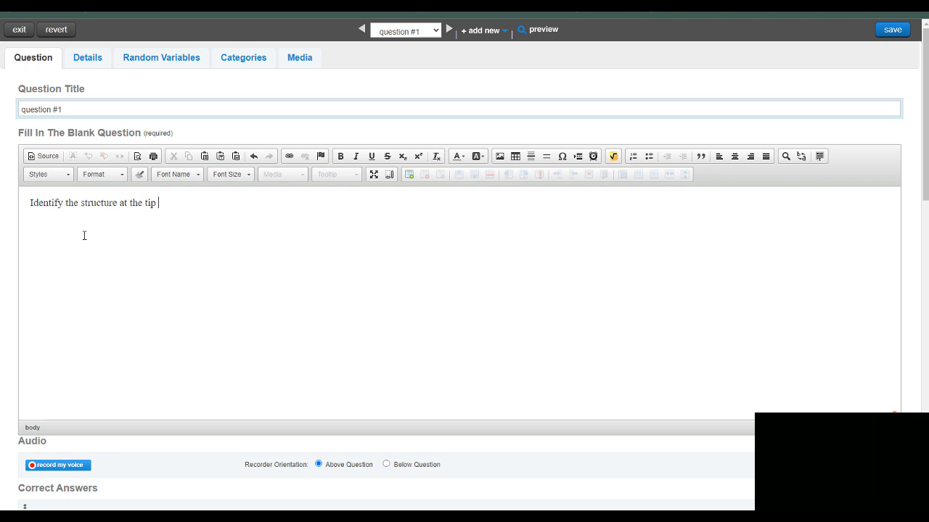
{"action": "type", "text": "of the arrow:"}
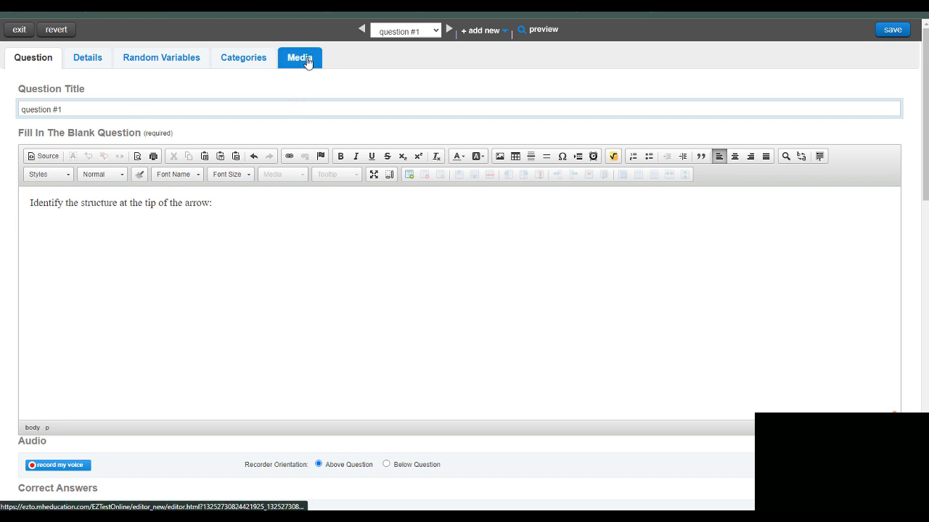
Switch to question #1's Media page, which has no files uploaded yet.
{"action": "left_click", "coordinate": [299, 58]}
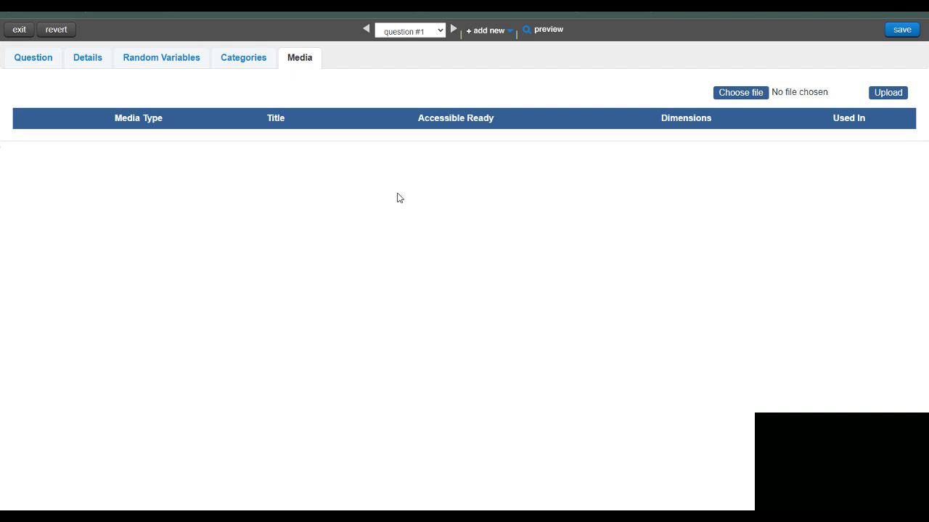
{"action": "mouse_move", "coordinate": [290, 148]}
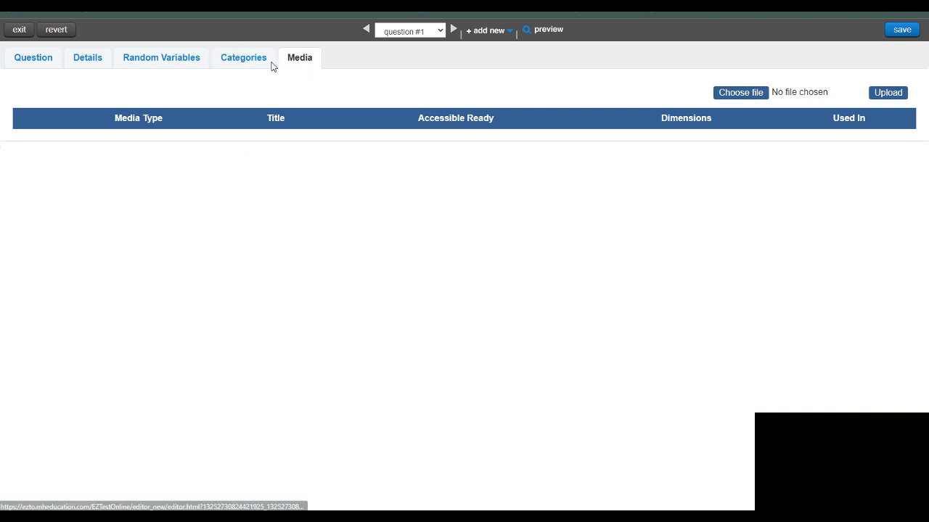
{"action": "left_click", "coordinate": [31, 58]}
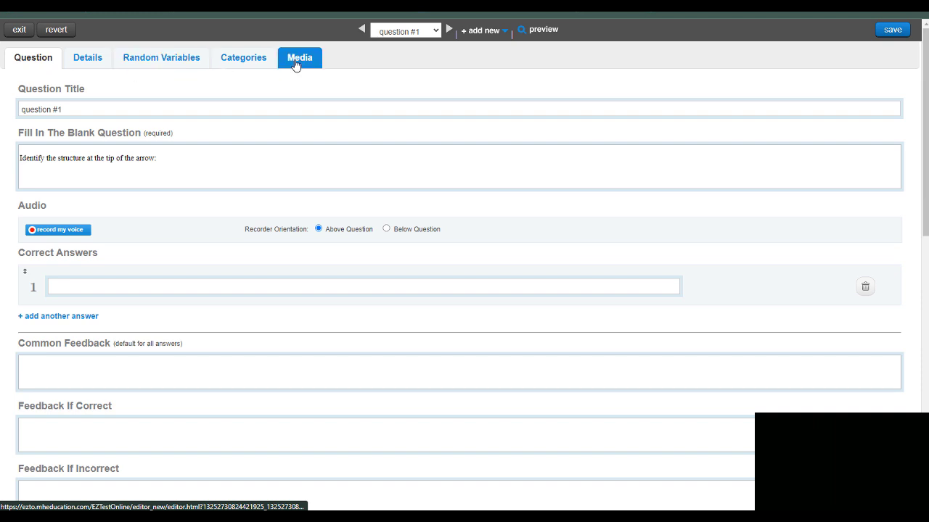
{"action": "left_click", "coordinate": [299, 58]}
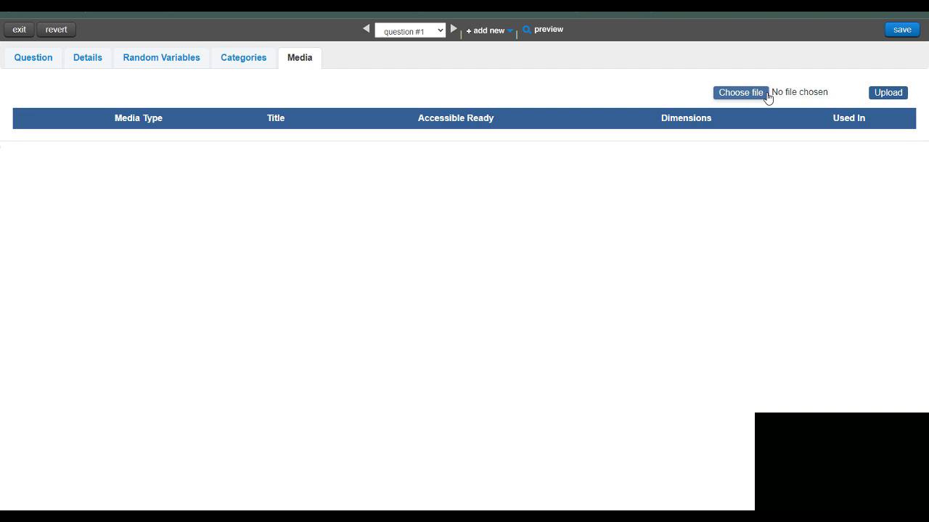
{"action": "mouse_move", "coordinate": [749, 95]}
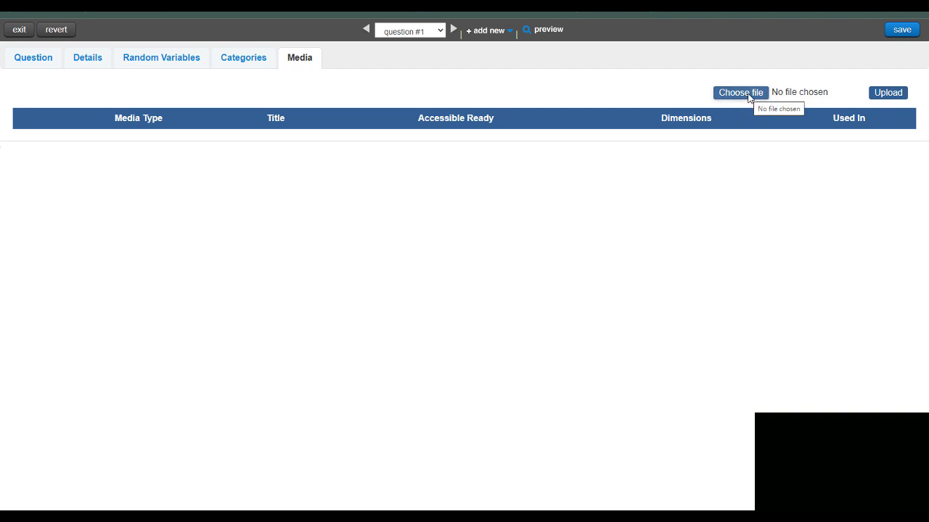
Choose the anterior communicating artery kahoot image file from File Explorer for upload.
{"action": "left_click", "coordinate": [740, 93]}
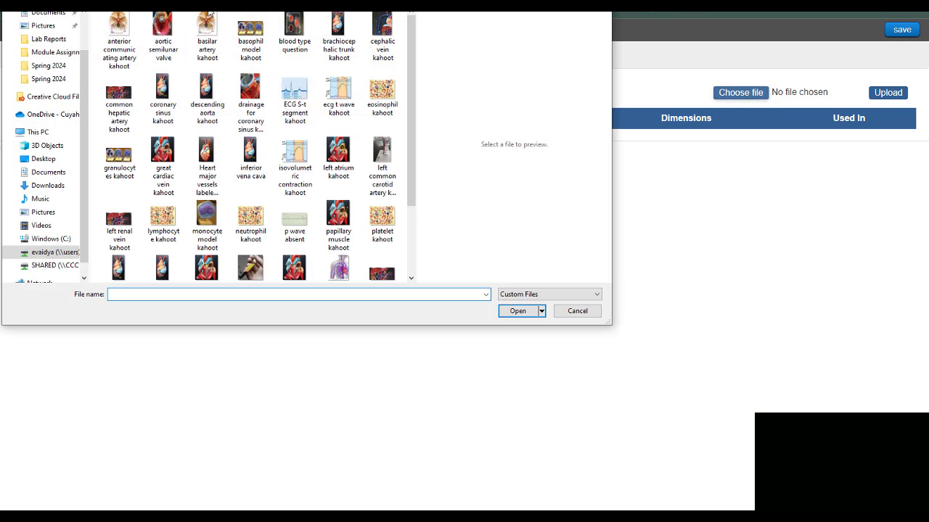
{"action": "left_click", "coordinate": [250, 98]}
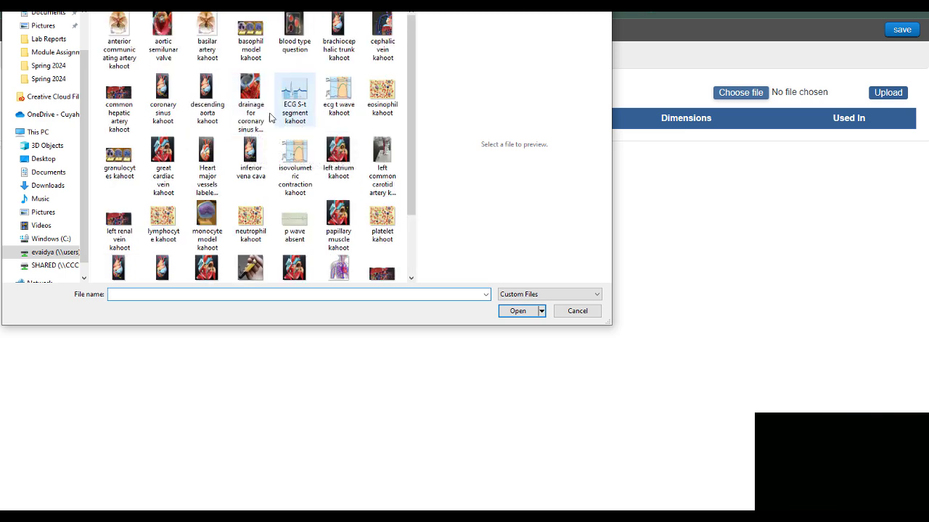
{"action": "left_click", "coordinate": [207, 29]}
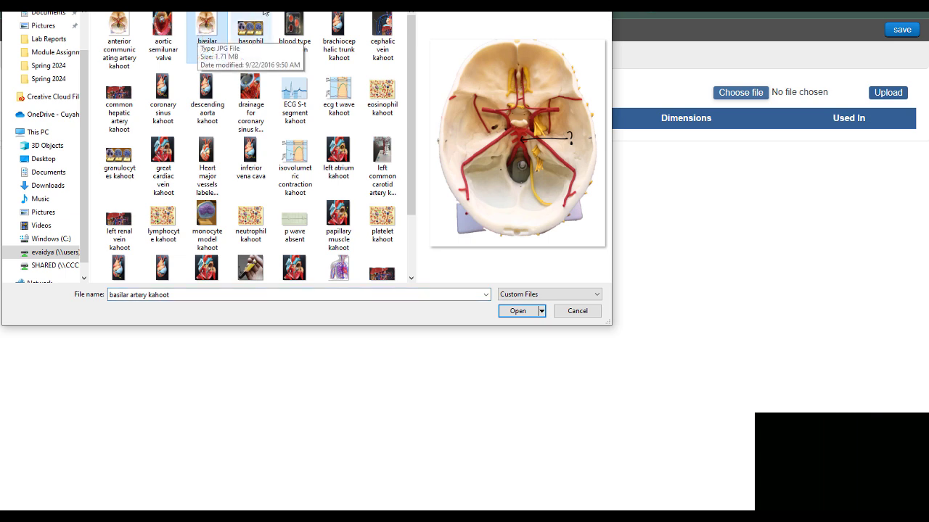
{"action": "left_click", "coordinate": [119, 29]}
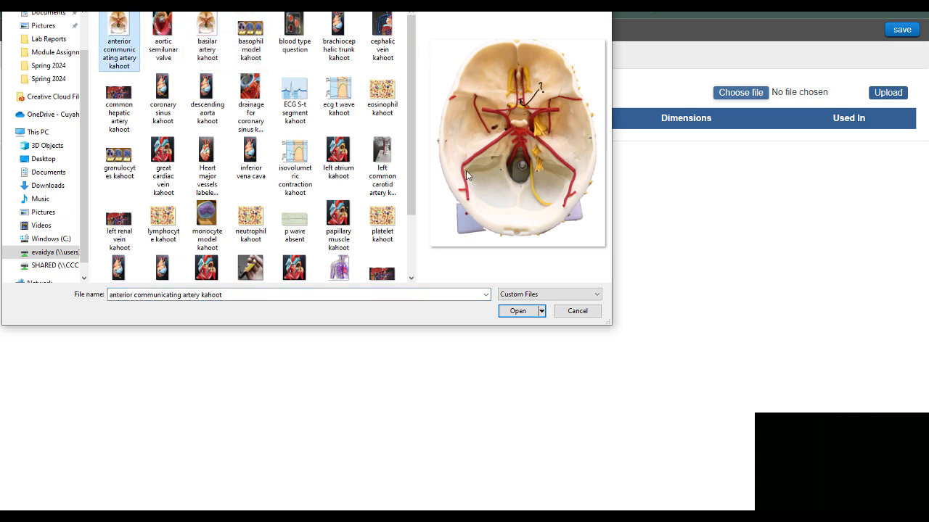
{"action": "mouse_move", "coordinate": [446, 137]}
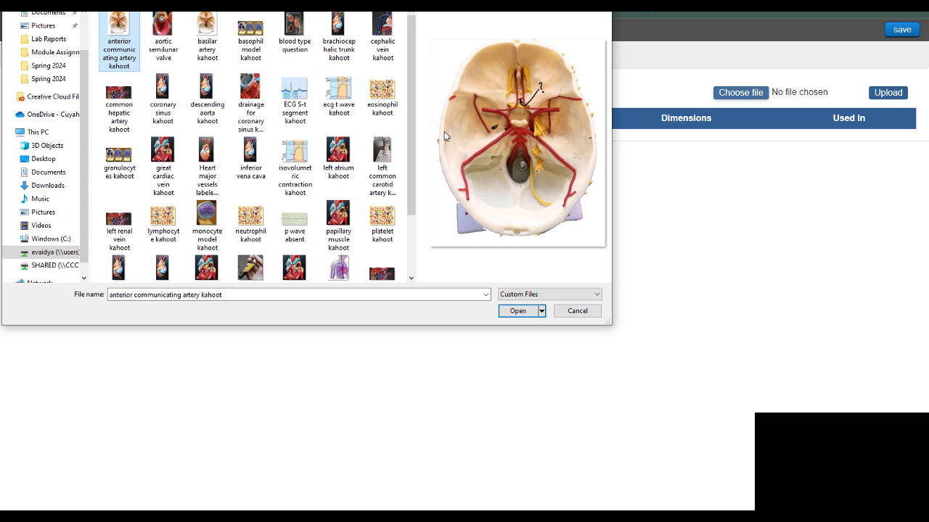
{"action": "mouse_move", "coordinate": [453, 138]}
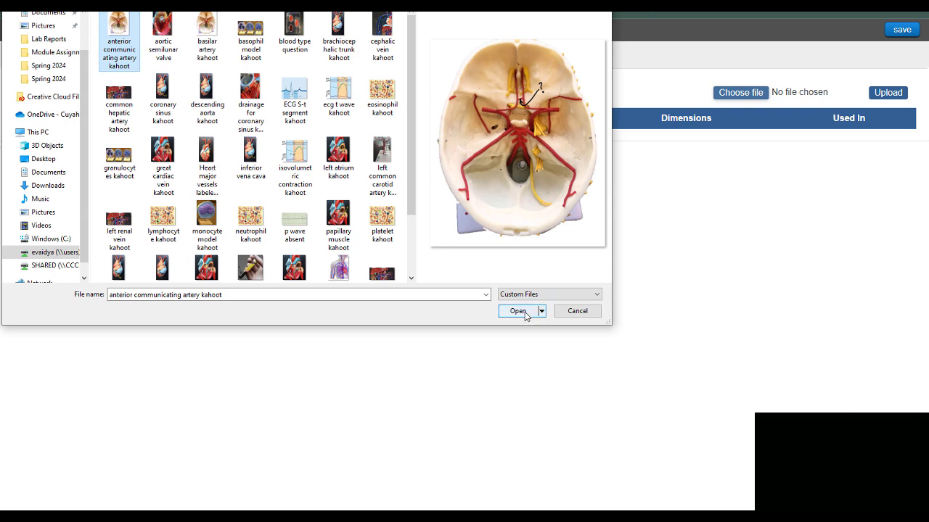
{"action": "left_click", "coordinate": [516, 311]}
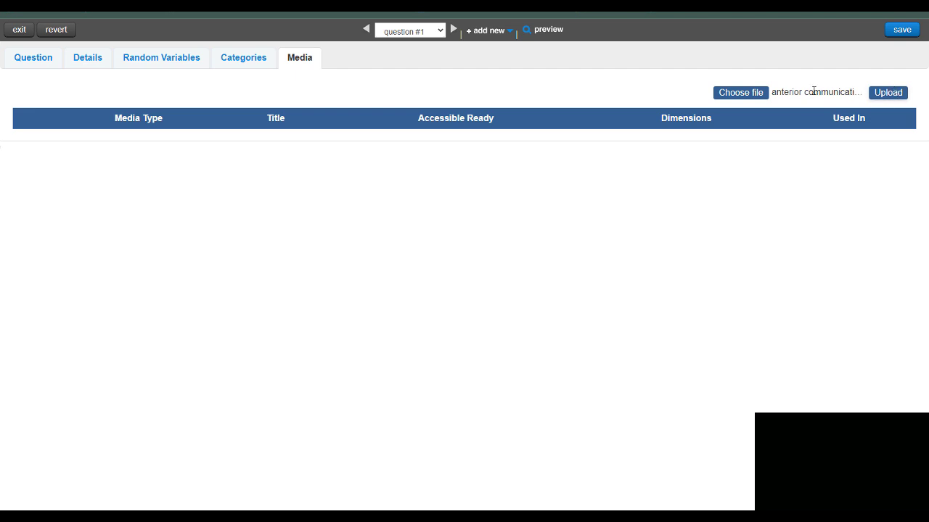
{"action": "mouse_move", "coordinate": [847, 90]}
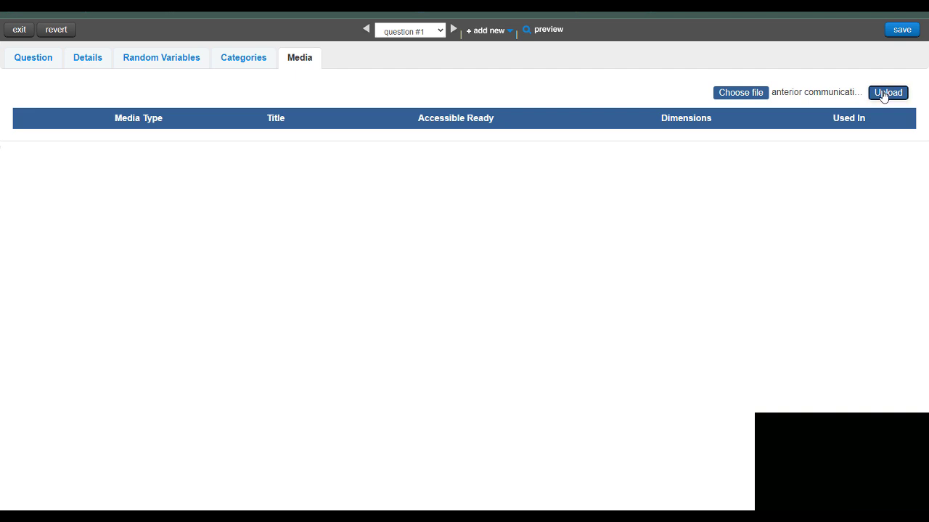
Upload the image with short description 'anterior communicating artery' and insert it into the media list.
{"action": "left_click", "coordinate": [888, 93]}
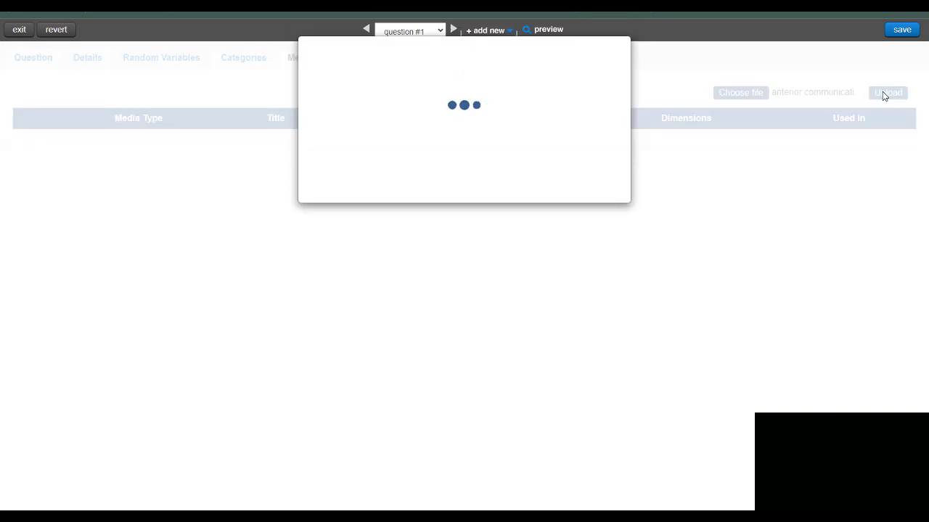
{"action": "left_click", "coordinate": [888, 92]}
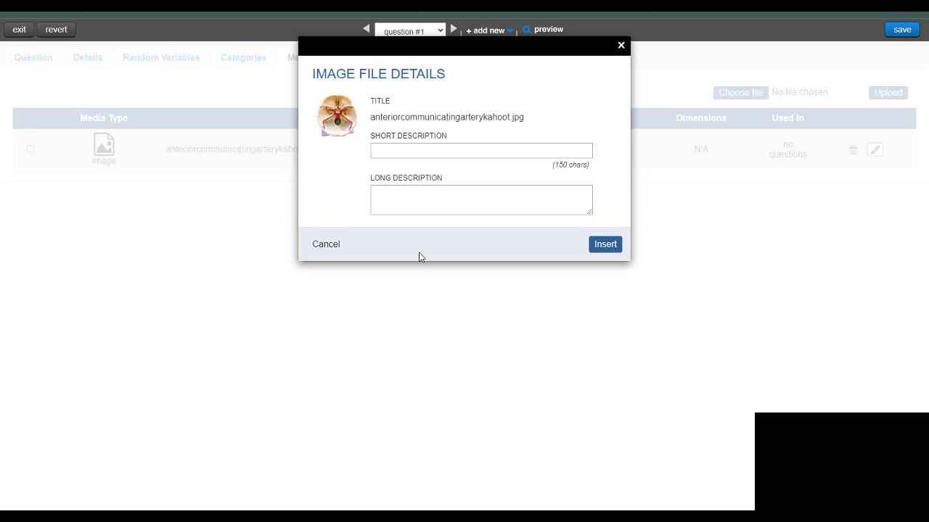
{"action": "mouse_move", "coordinate": [415, 162]}
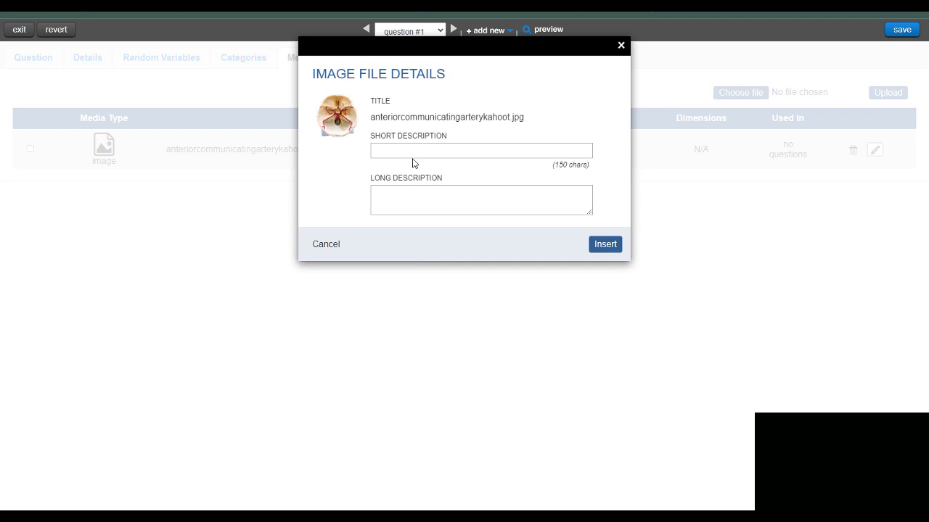
{"action": "type", "text": "anterior communica"}
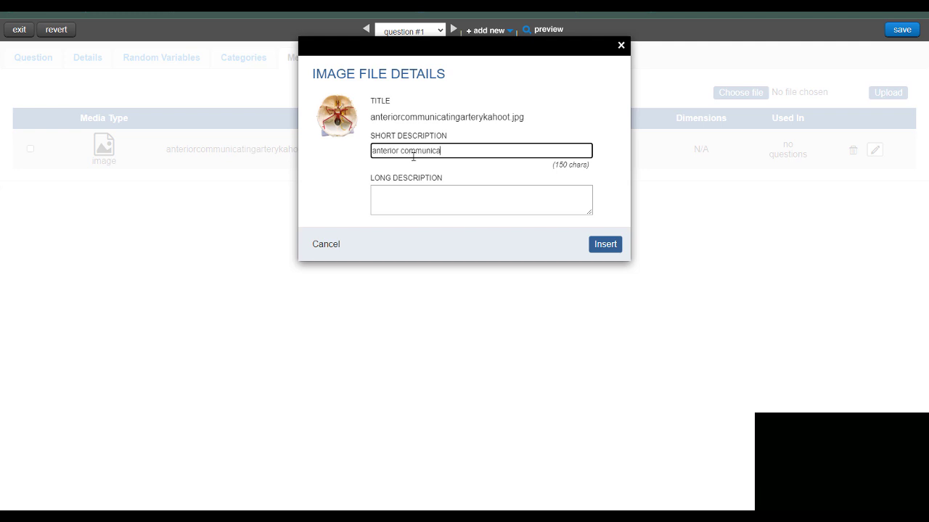
{"action": "type", "text": "ting artery"}
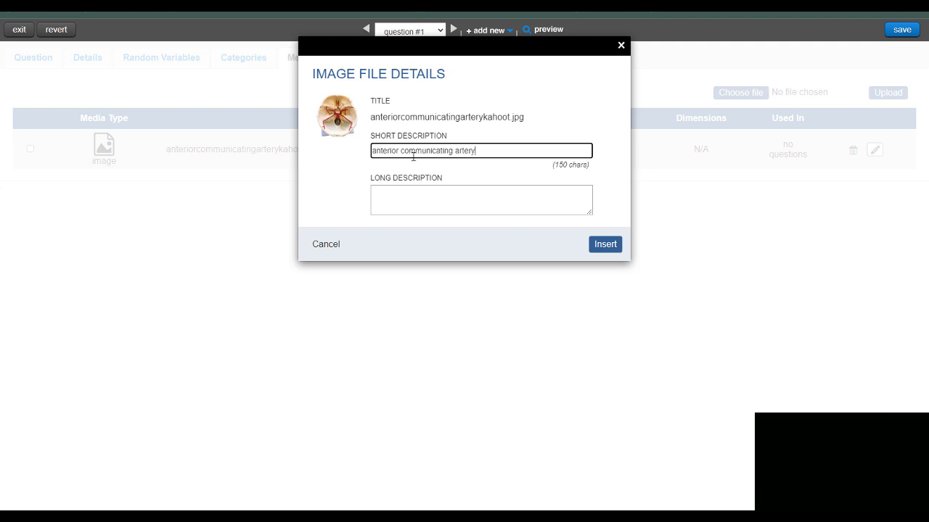
{"action": "left_click", "coordinate": [605, 243]}
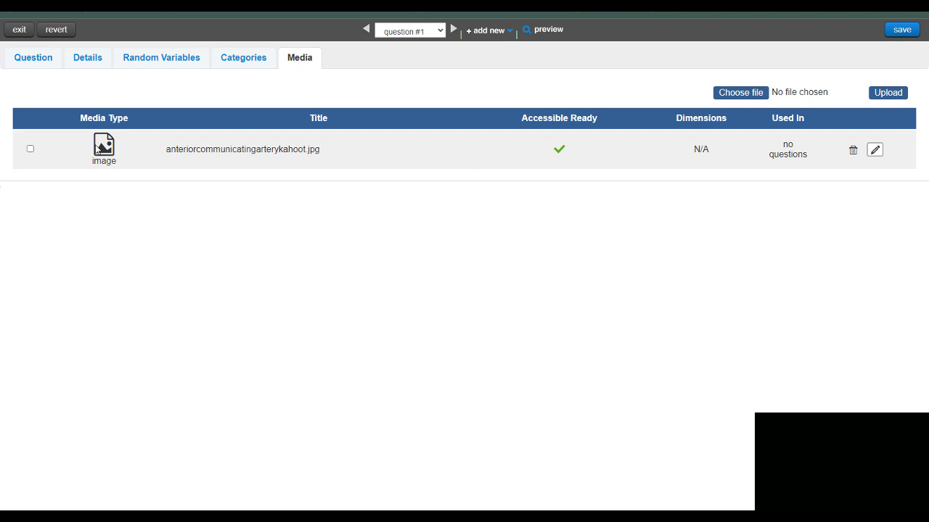
{"action": "mouse_move", "coordinate": [60, 40]}
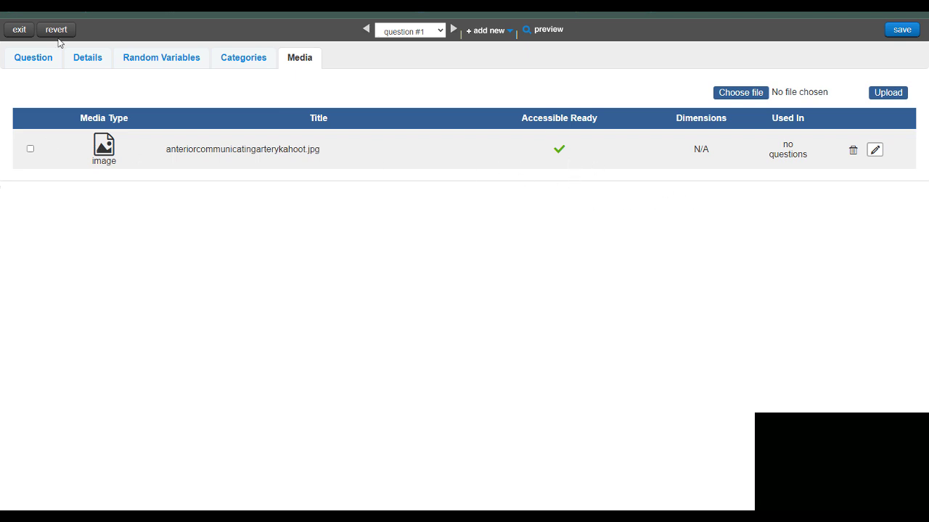
Insert the uploaded skull-artery jpg into the question text via the Image tool's Select Media.
{"action": "left_click", "coordinate": [32, 58]}
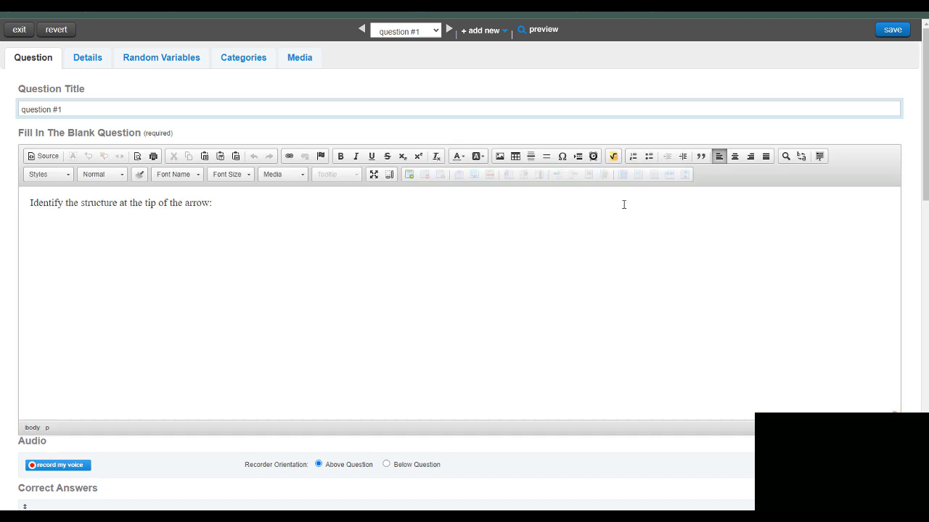
{"action": "mouse_move", "coordinate": [499, 157]}
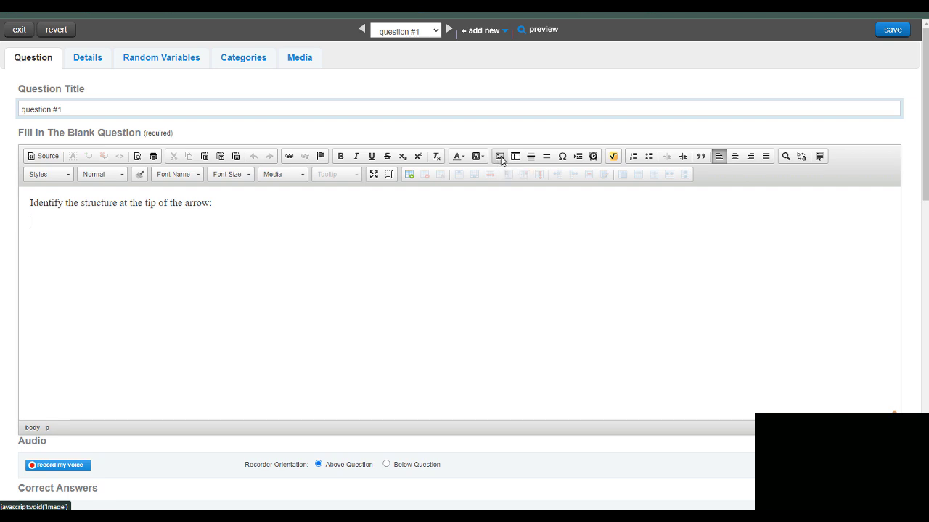
{"action": "left_click", "coordinate": [500, 156]}
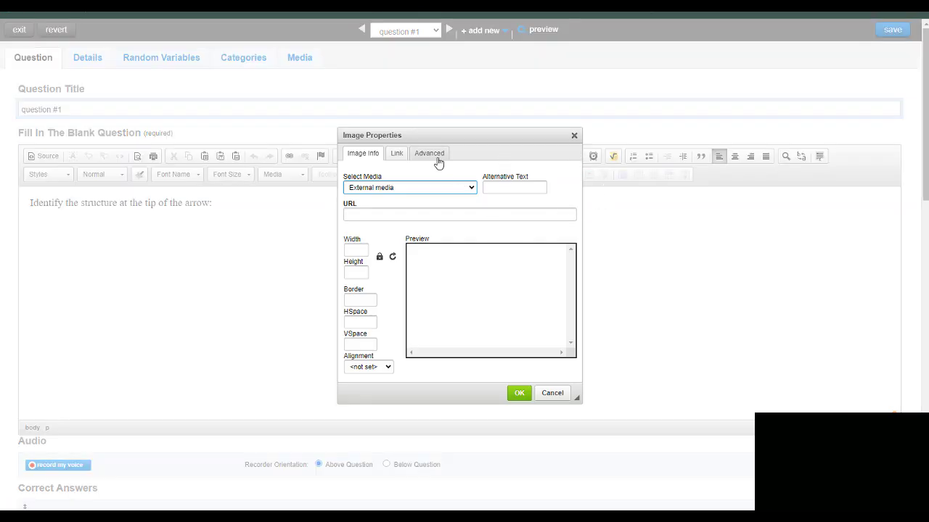
{"action": "left_click", "coordinate": [409, 187]}
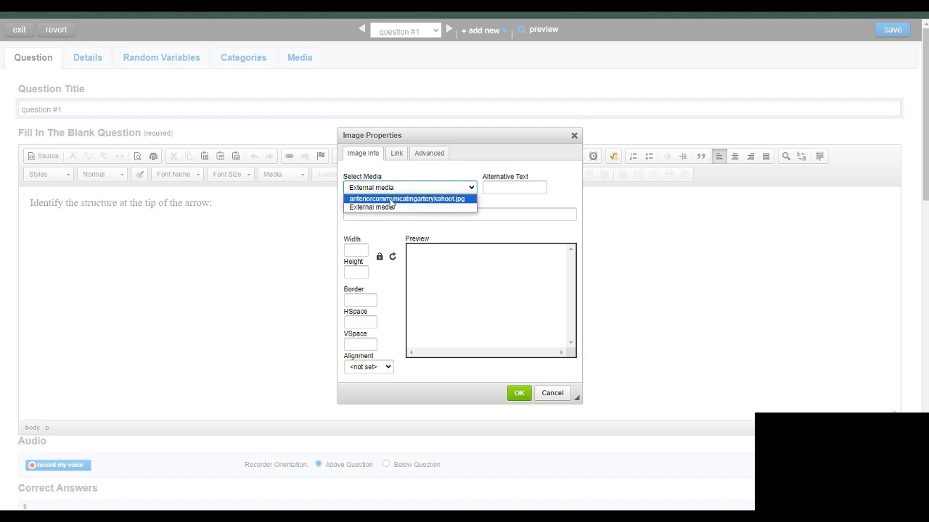
{"action": "left_click", "coordinate": [409, 198]}
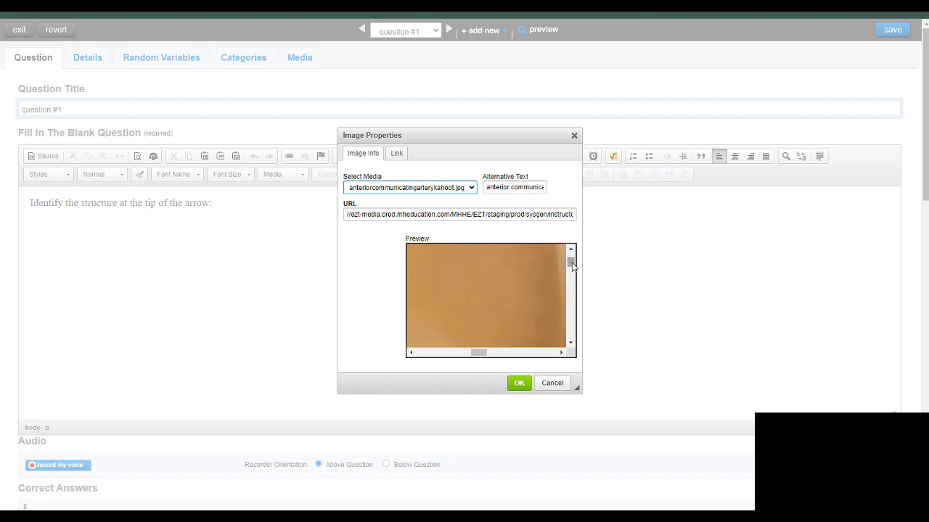
{"action": "left_click", "coordinate": [520, 383]}
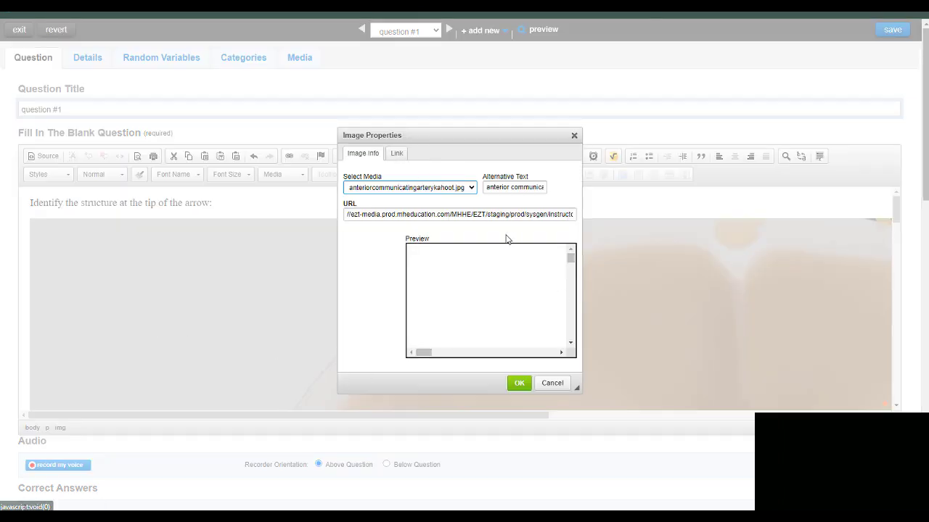
{"action": "left_click", "coordinate": [519, 383]}
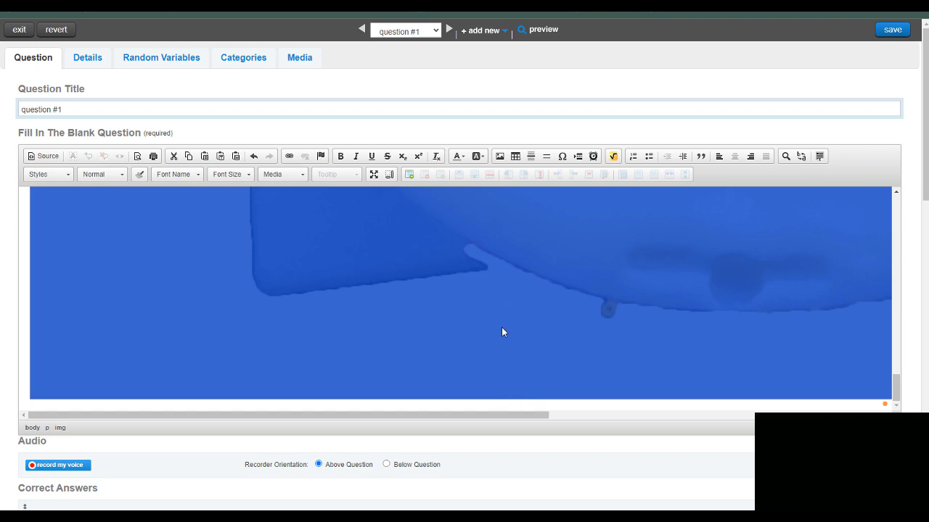
Fill Correct Answers field 1 with 'anterior communicating artery'.
{"action": "scroll", "scroll_direction": "down", "scroll_amount": 3}
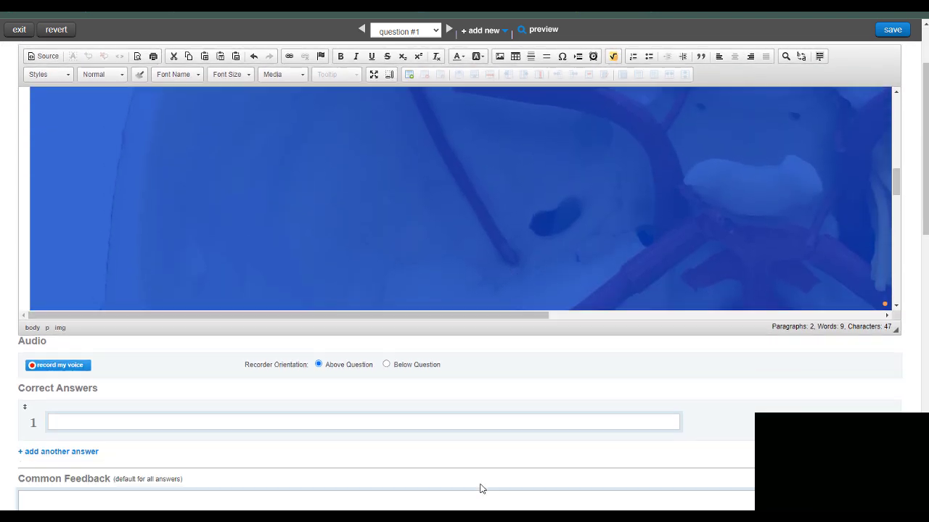
{"action": "scroll", "scroll_direction": "down", "scroll_amount": 3}
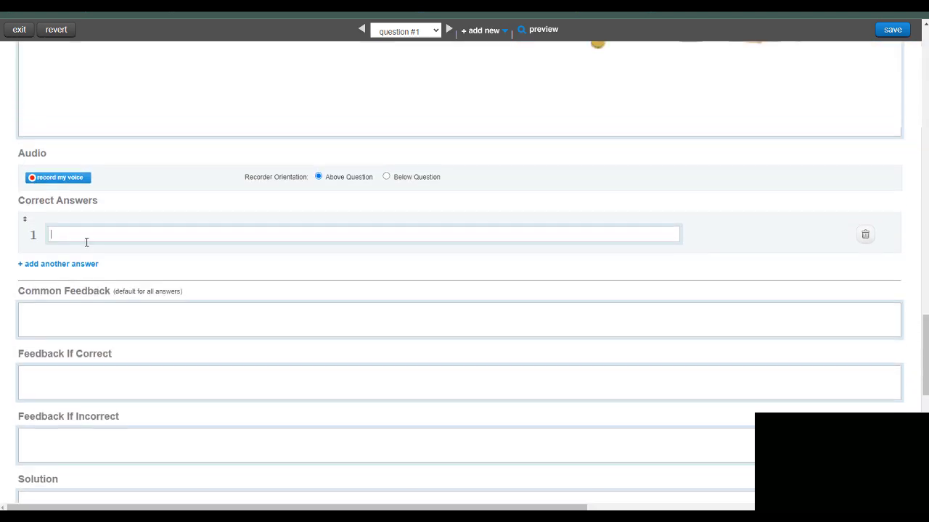
{"action": "type", "text": "anterior"}
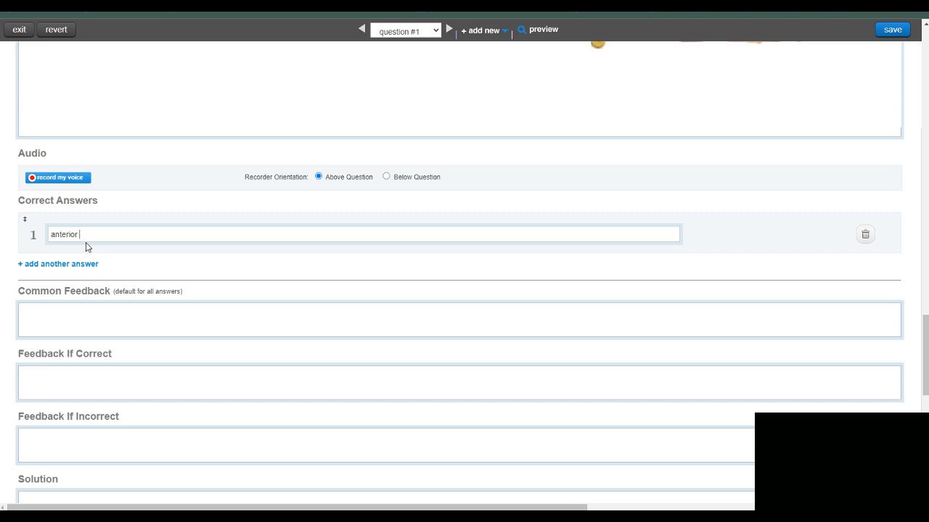
{"action": "type", "text": "communicating a"}
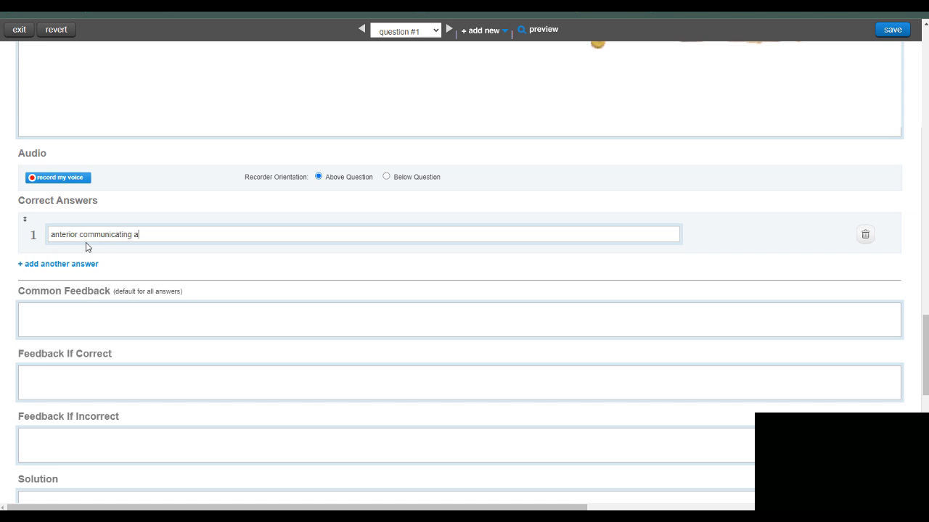
{"action": "type", "text": "rtery"}
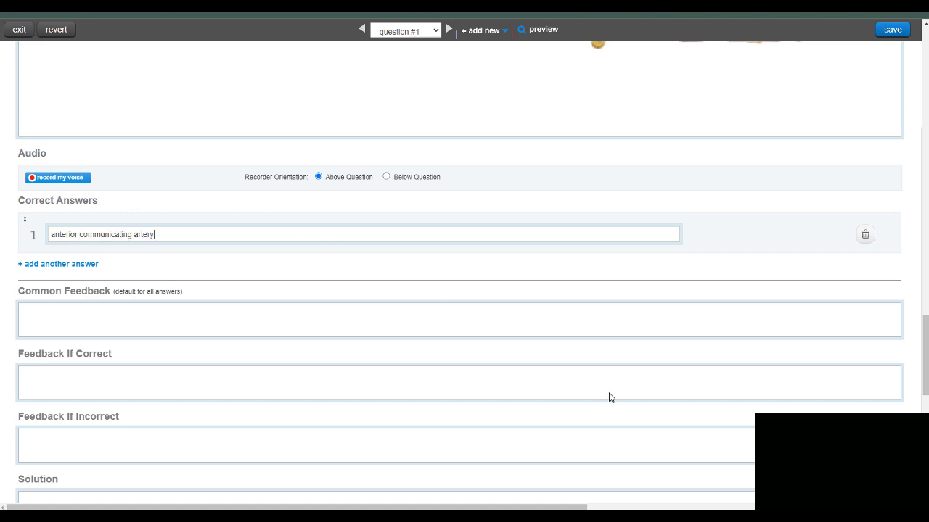
{"action": "scroll", "scroll_direction": "down", "scroll_amount": 3}
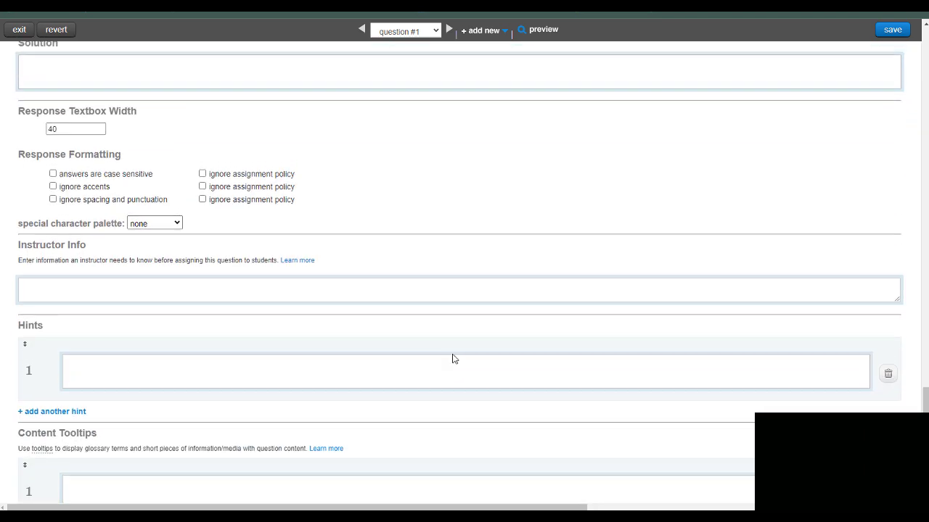
{"action": "type", "text": "anterior communicating artery"}
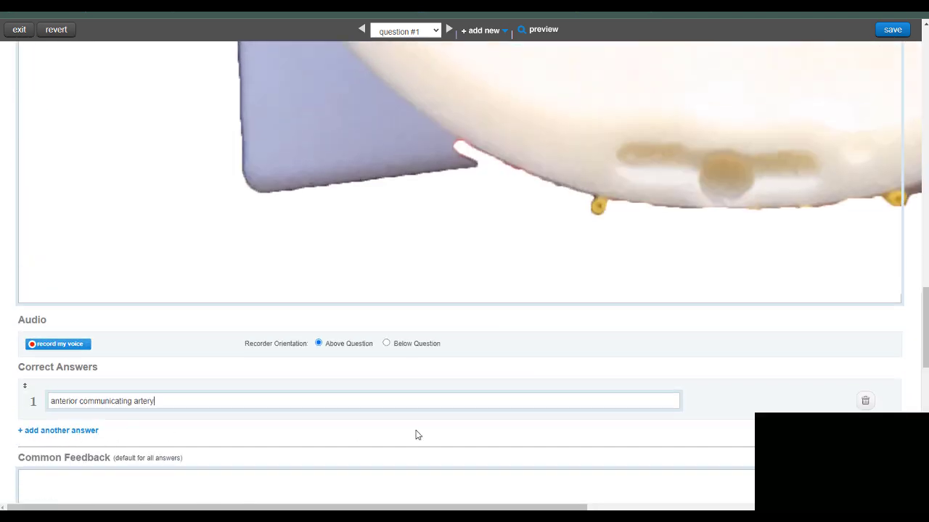
{"action": "scroll", "scroll_direction": "down", "scroll_amount": 3}
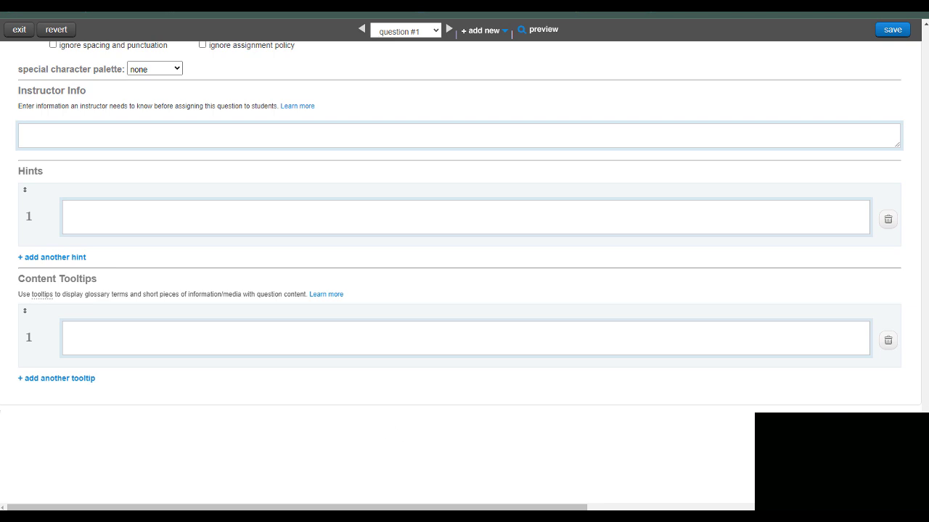
{"action": "mouse_move", "coordinate": [891, 29]}
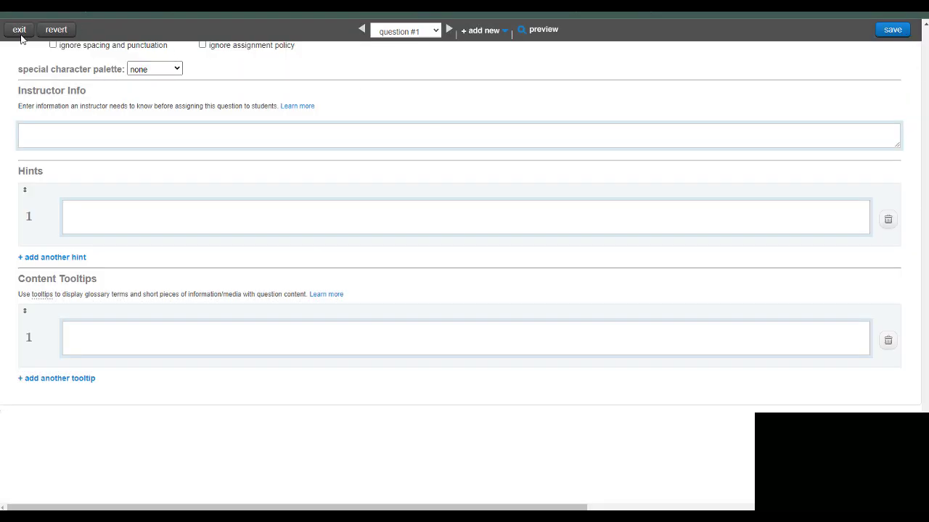
Exit to the assignment and scroll through question #1, worth 10 points, with its image and answer.
{"action": "left_click", "coordinate": [19, 29]}
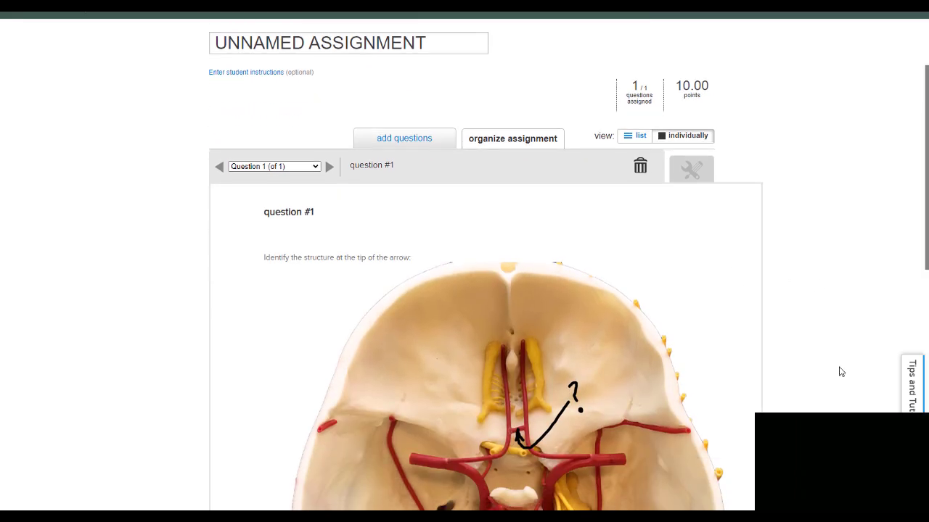
{"action": "scroll", "scroll_direction": "down", "scroll_amount": 3}
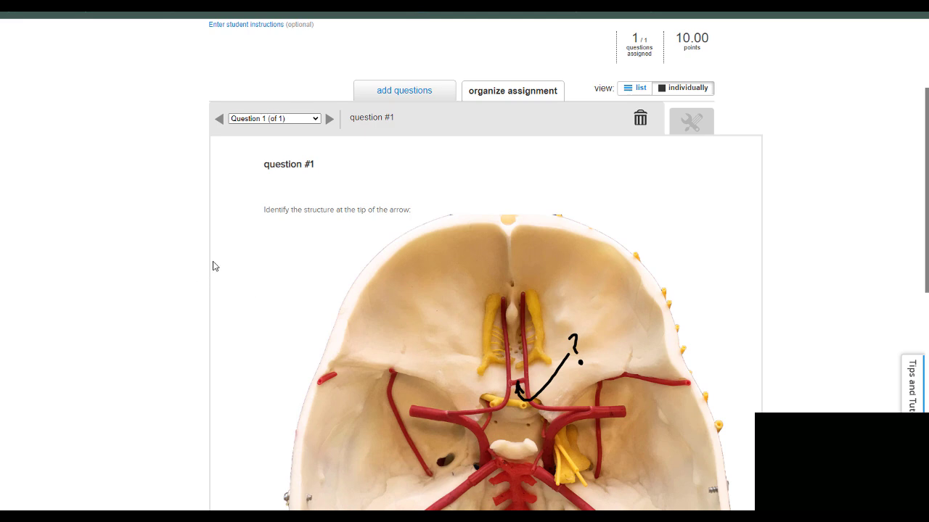
{"action": "scroll", "scroll_direction": "down", "scroll_amount": 3}
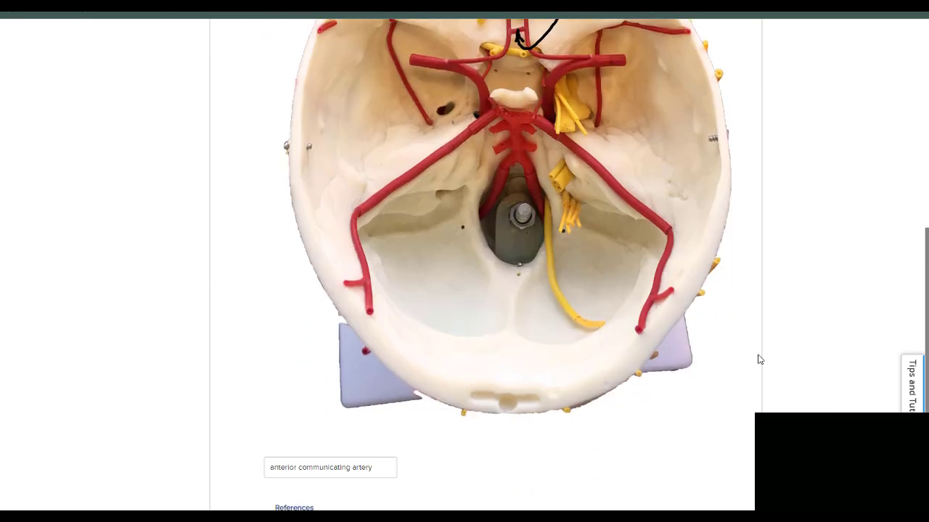
{"action": "scroll", "scroll_direction": "down", "scroll_amount": 3}
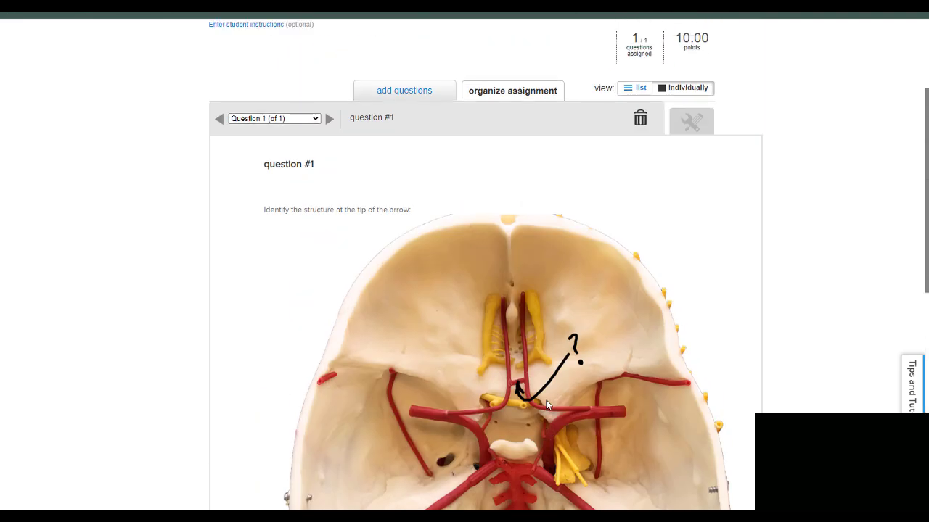
{"action": "mouse_move", "coordinate": [496, 369]}
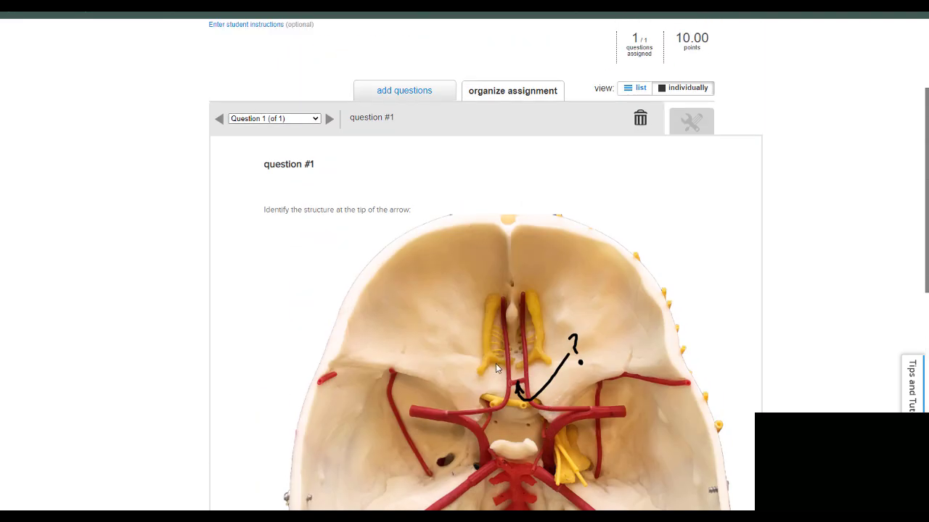